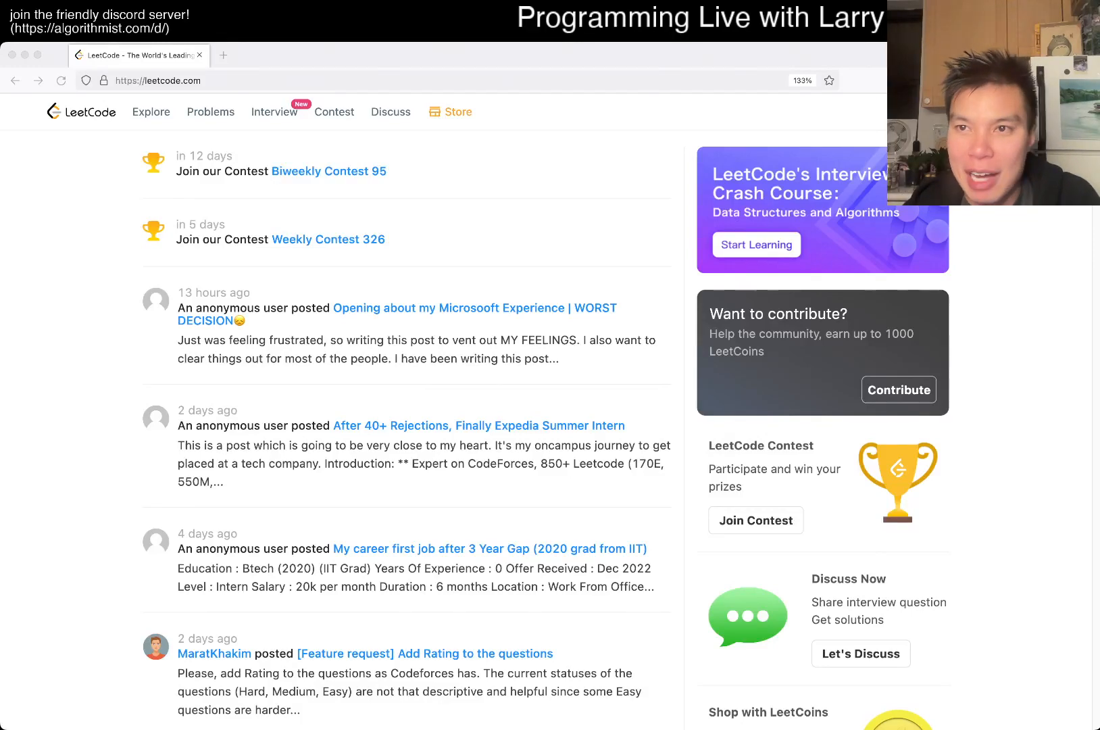
- Leave the home feed for the full problem set page via Problems in the top navigation
left_click(210, 111)
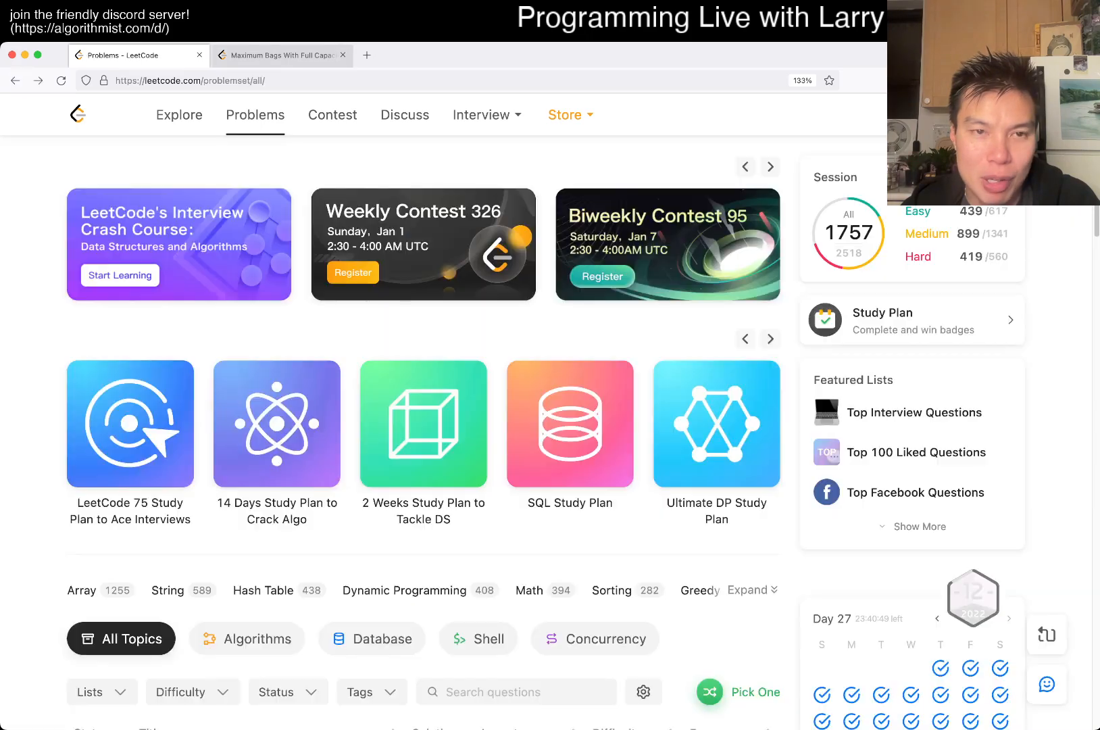
- Open today's daily challenge, problem 2279 Maximum Bags With Full Capacity of Rocks, in Python3
left_click(281, 55)
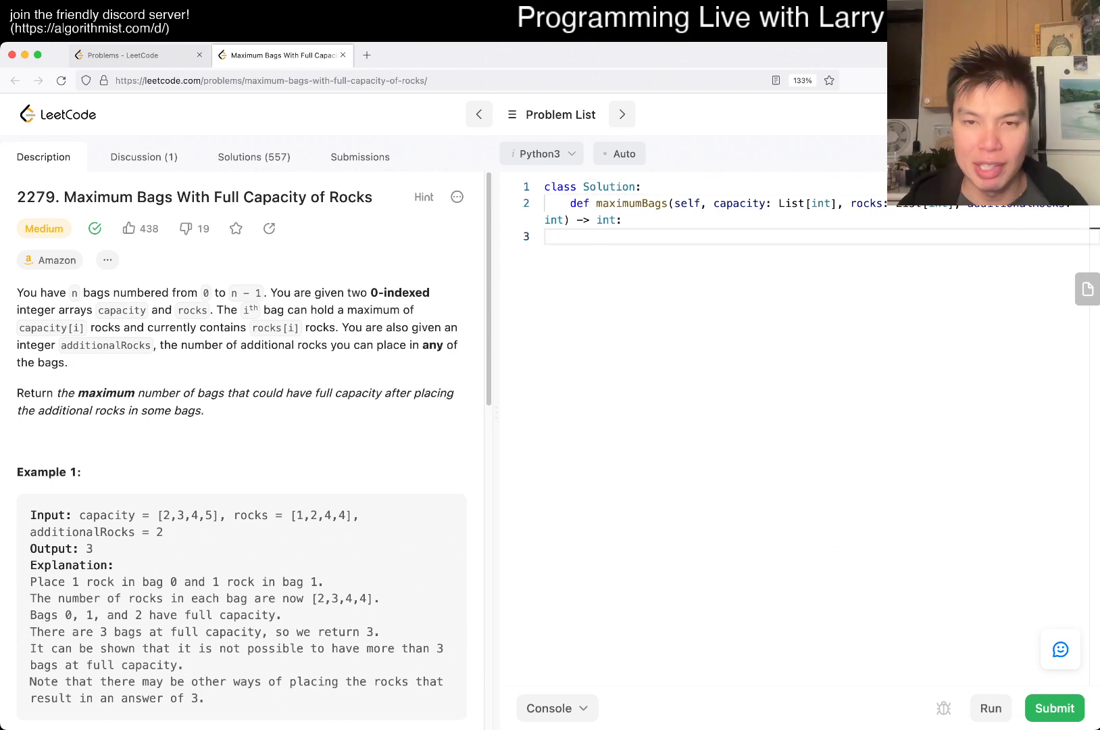
- Build spaces as c - r for each pair in zip(capacity, rocks) and sort it ascending
type("spaces = []")
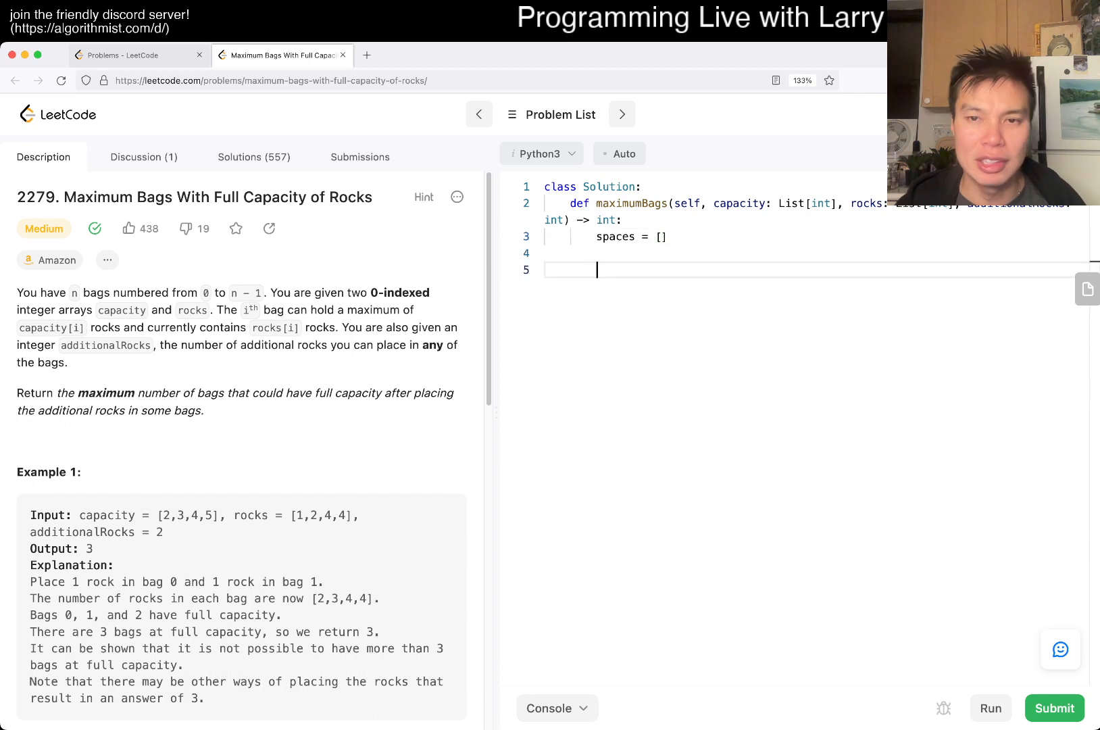
type("for c, r")
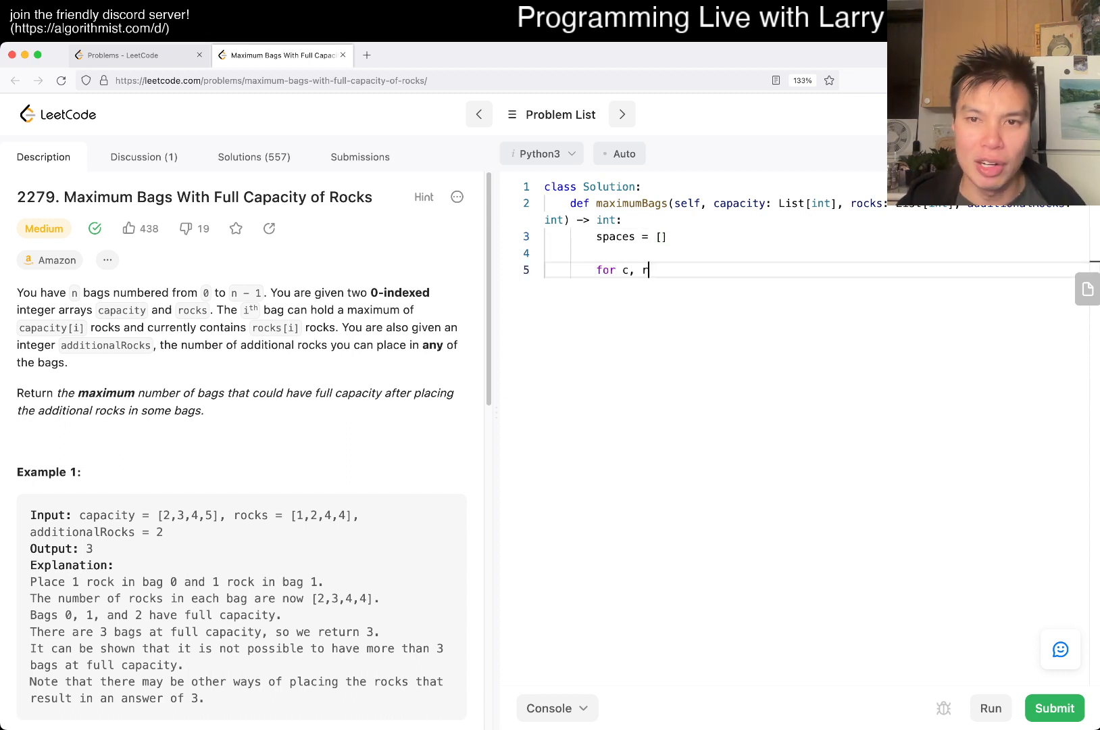
type("in zip(capa")
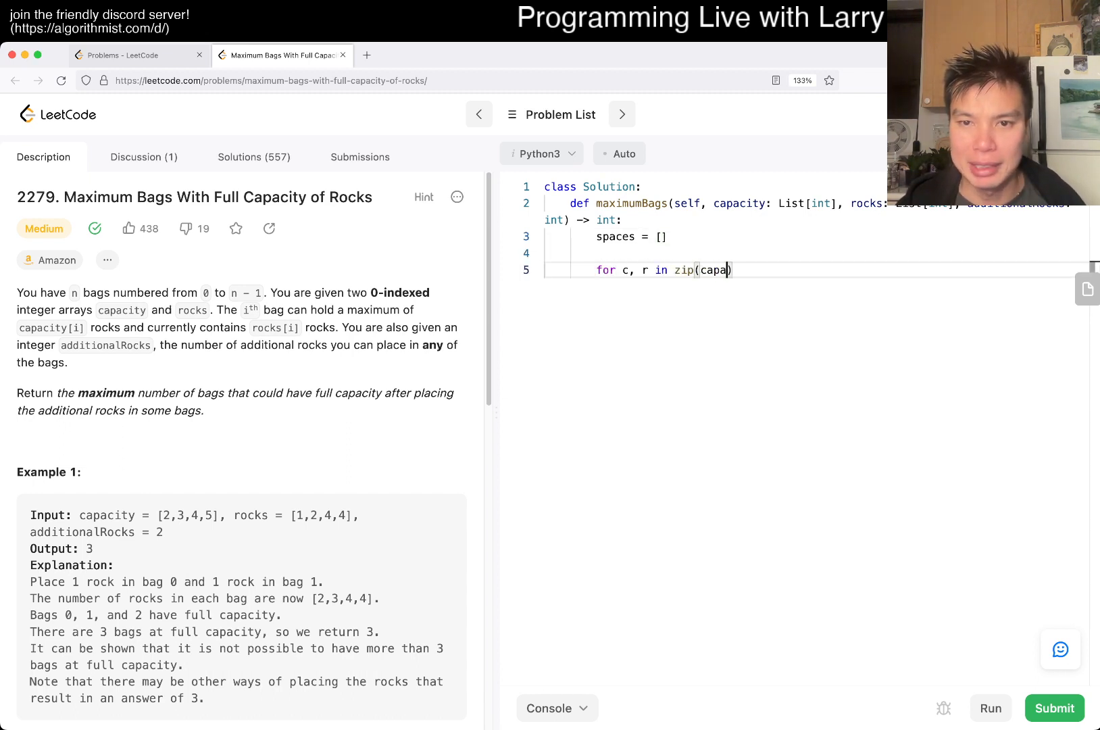
type("city, rocks)")
type("spaces.")
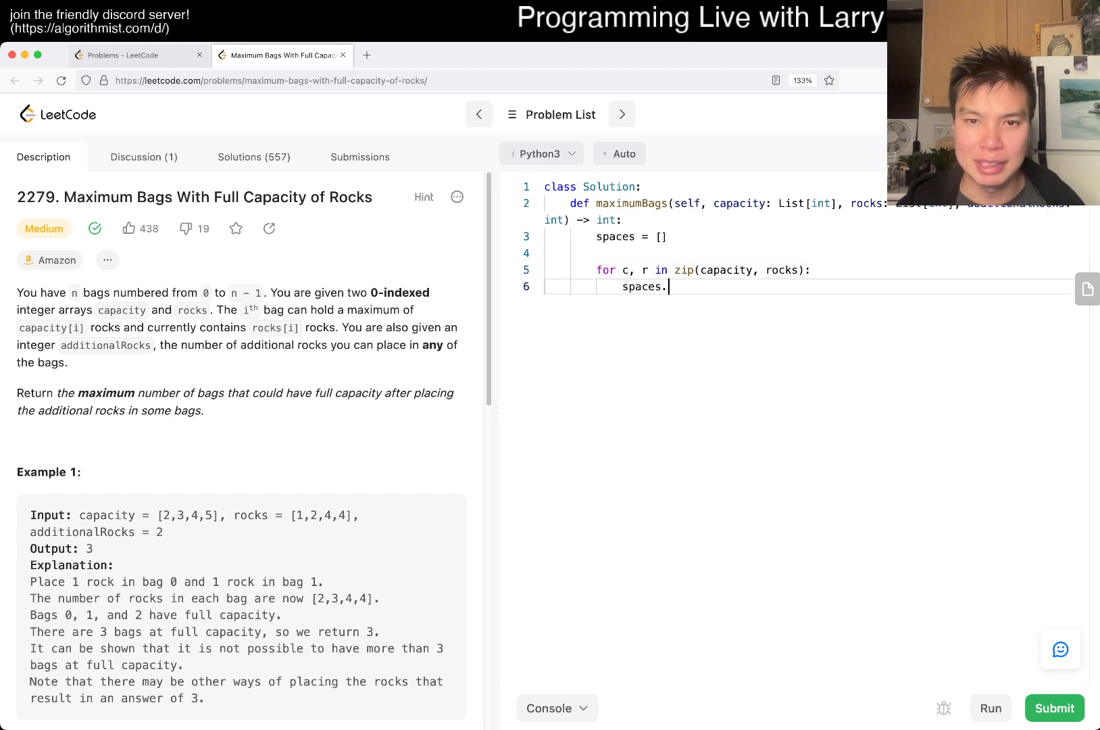
type("append(c - r)")
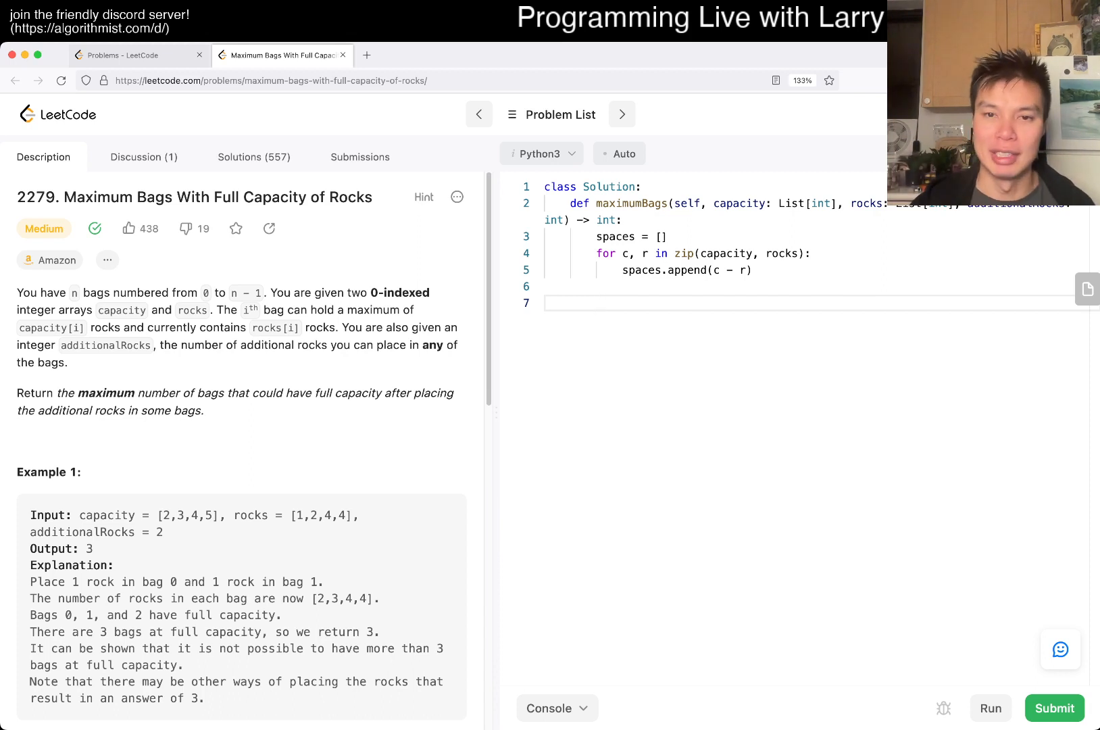
type("spaces.sort()")
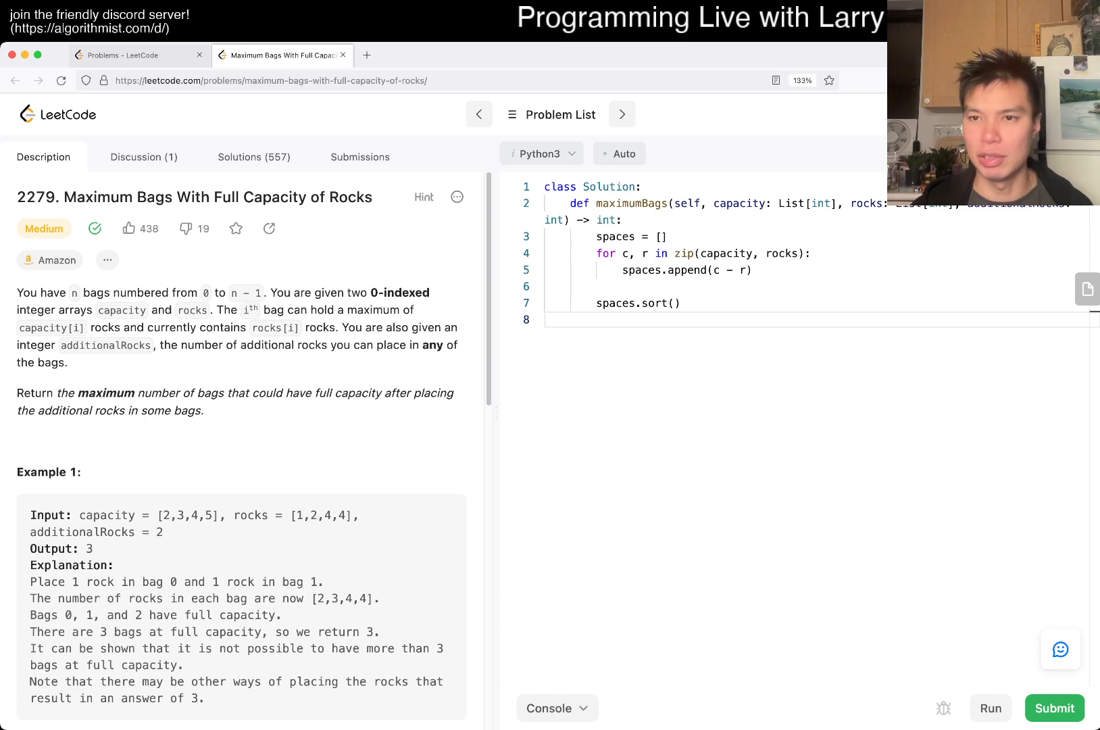
- Write the loop over enumerate(spaces) that subtracts each gap from additionalRocks
type("f")
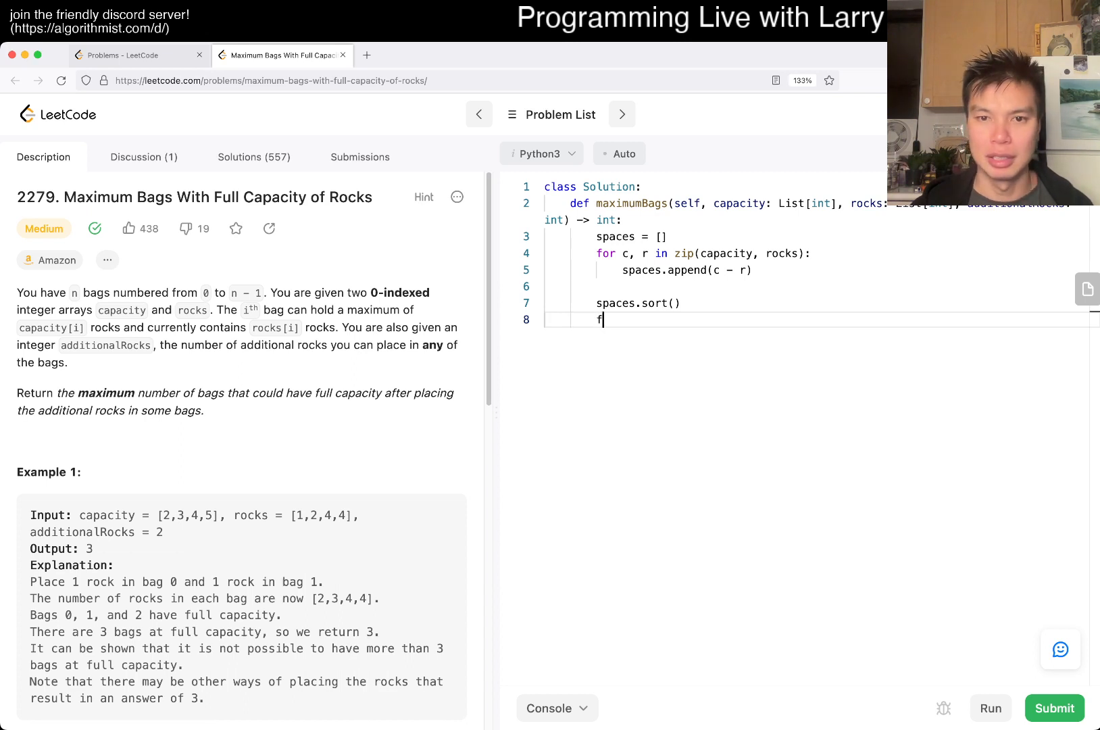
key("Backspace")
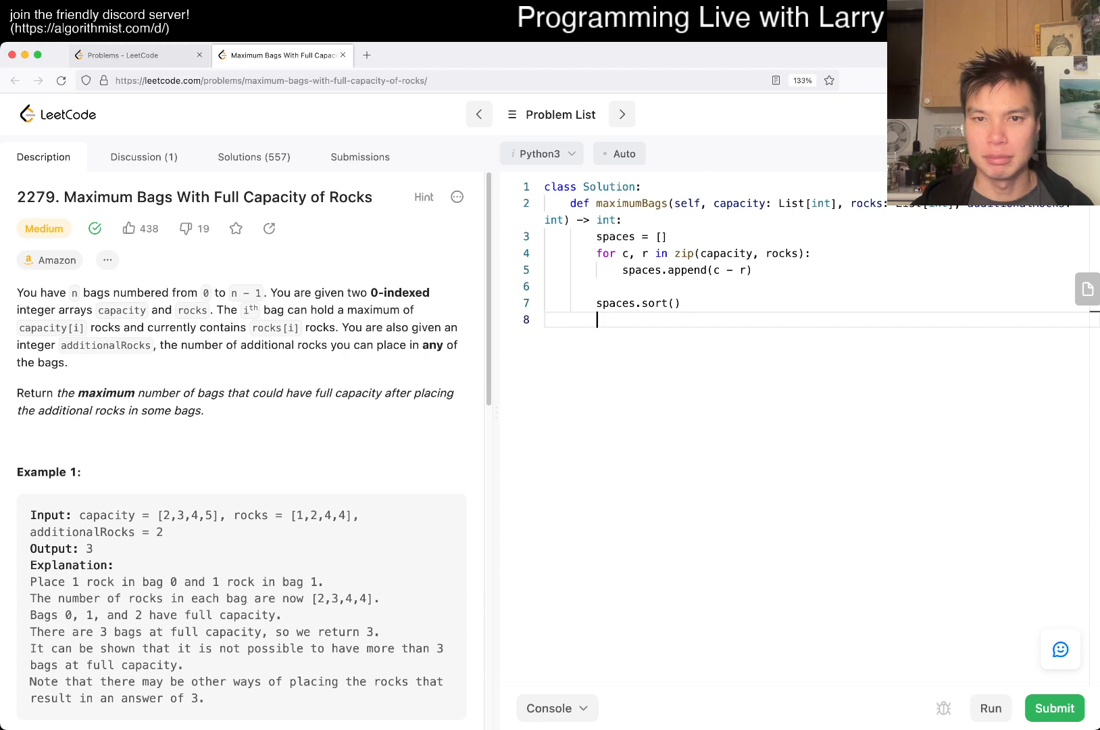
type("for index, c in a")
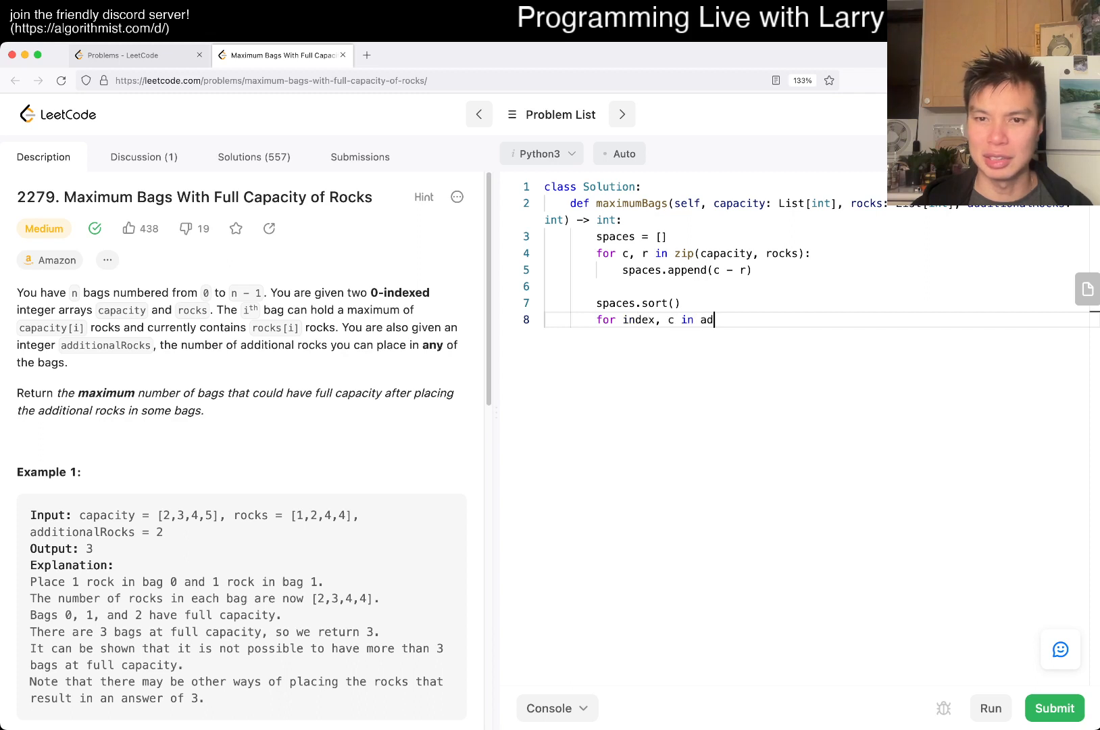
type("ditionalRocks:")
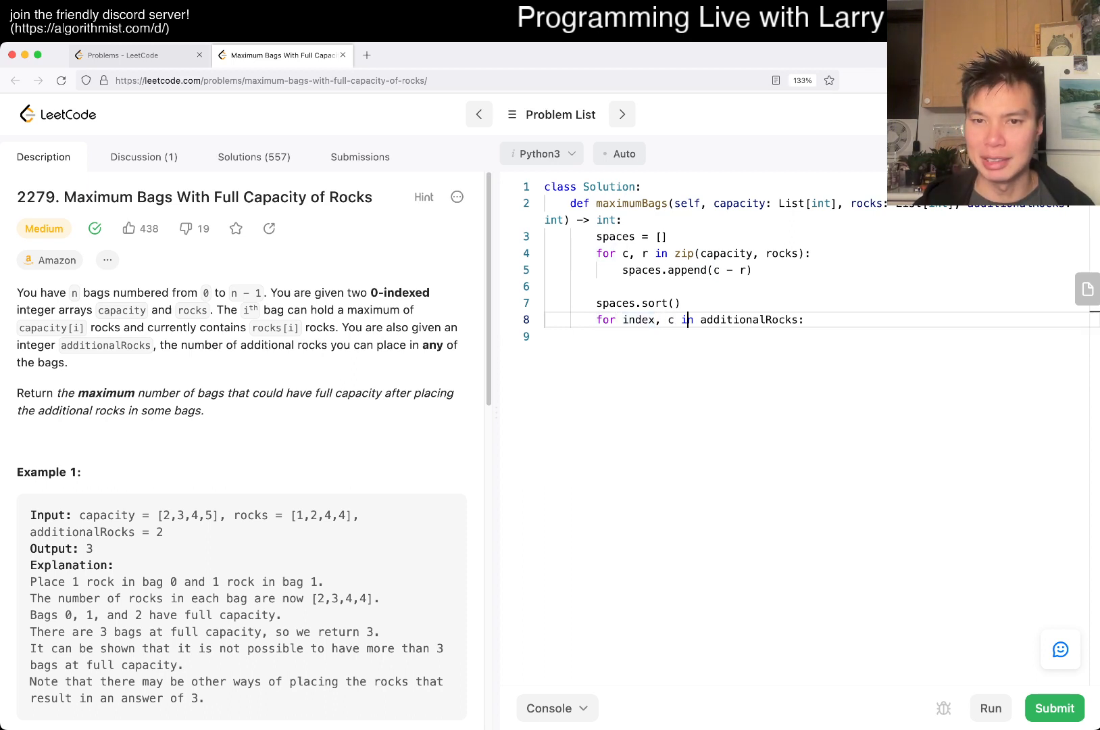
type("enumerate(")
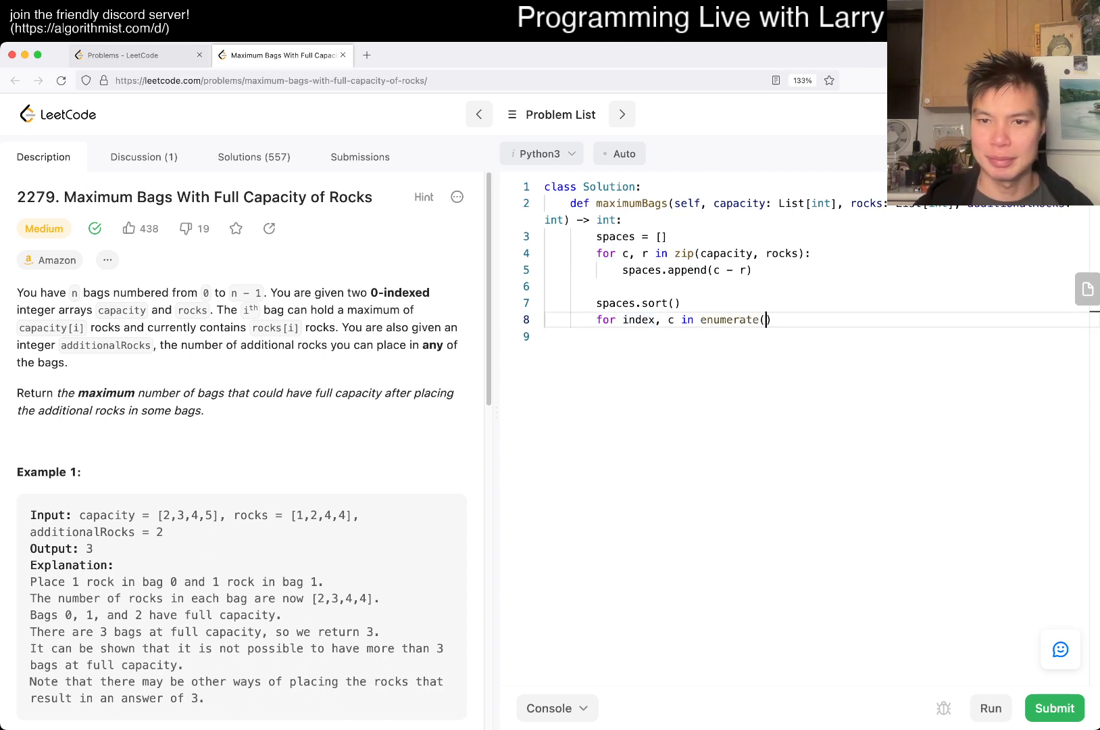
type("spaces):")
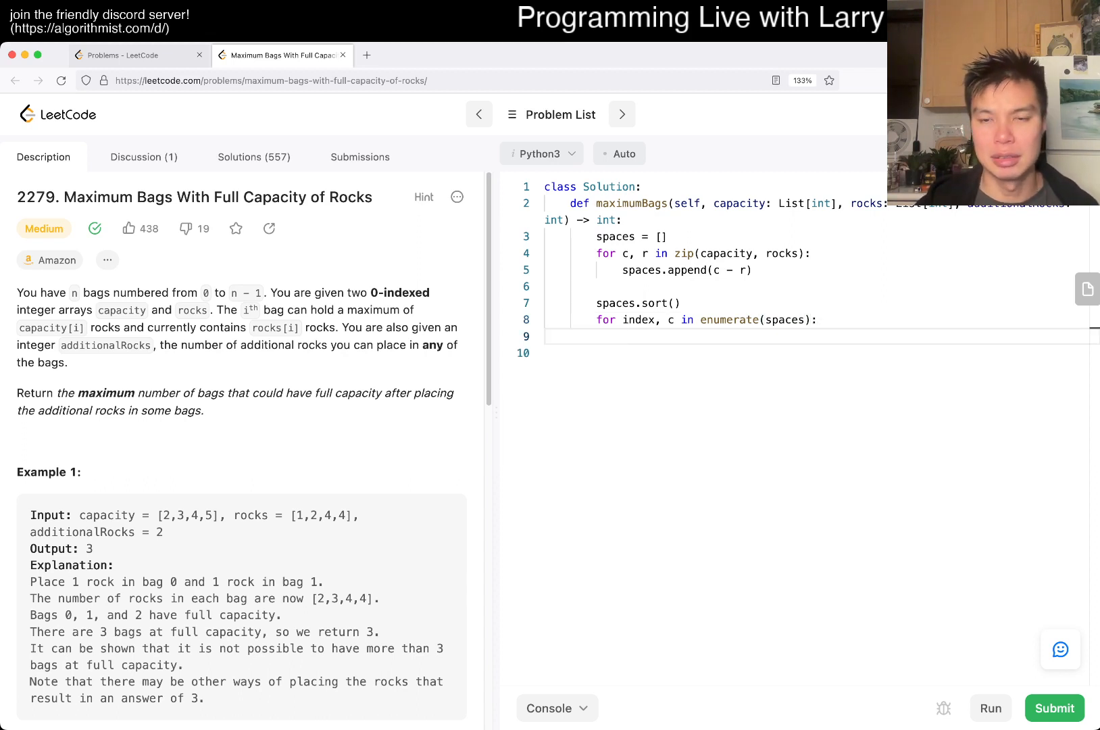
type("additionalRocks -= c")
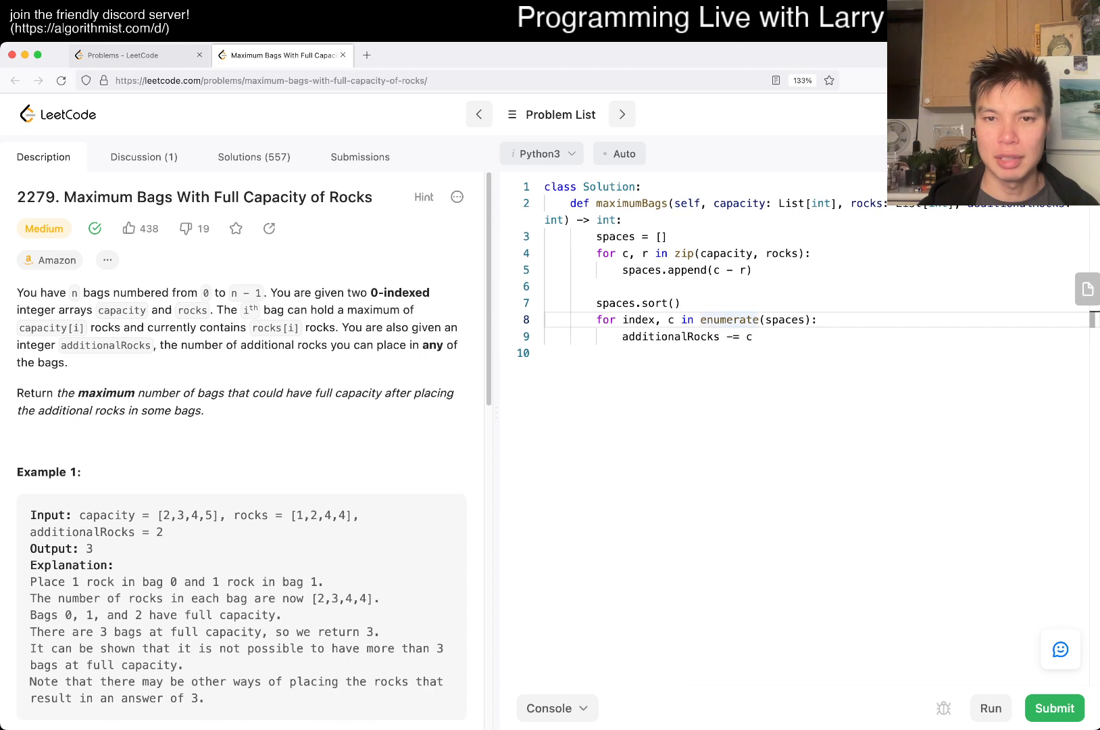
- Add an early 'return 0' check on spaces[0] and an if test on additionalRocks inside the loop
type("if")
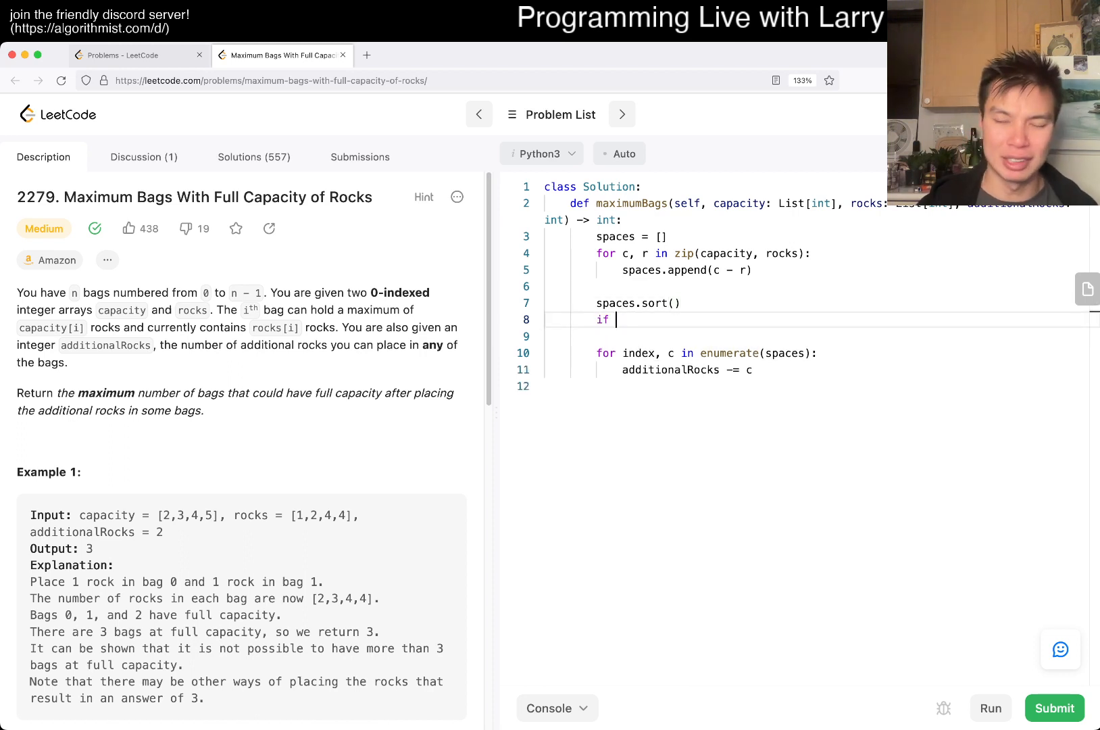
type("spaces[0] > additionaRocks:")
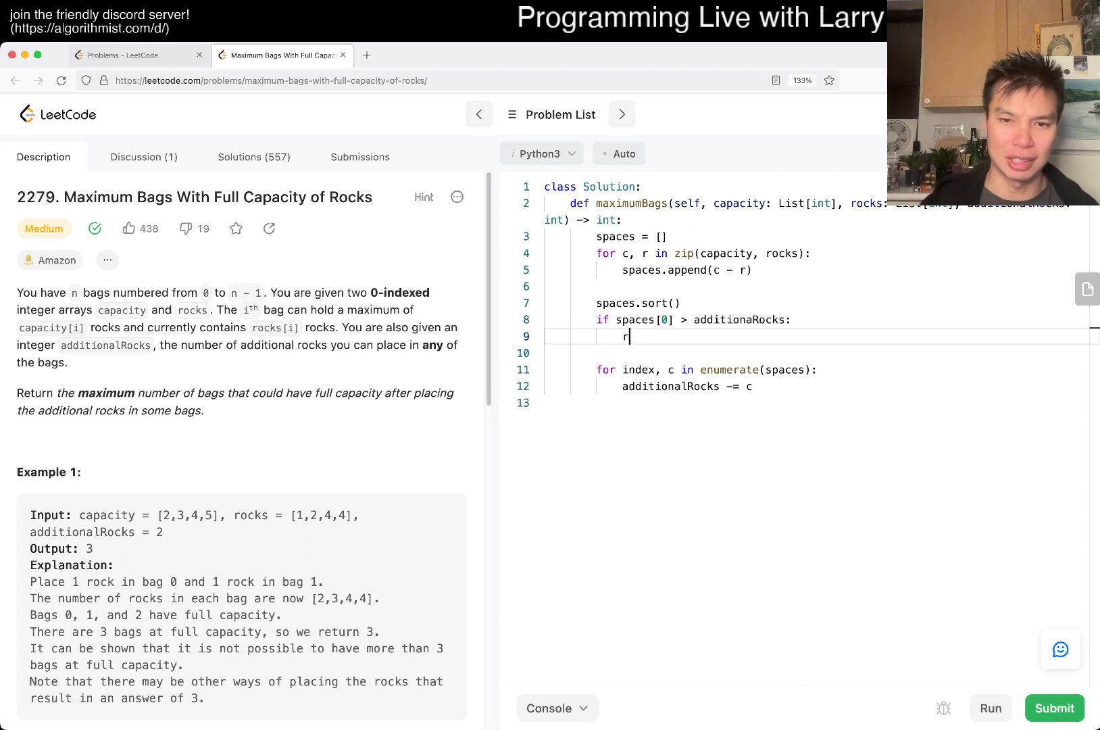
type("eturn 0")
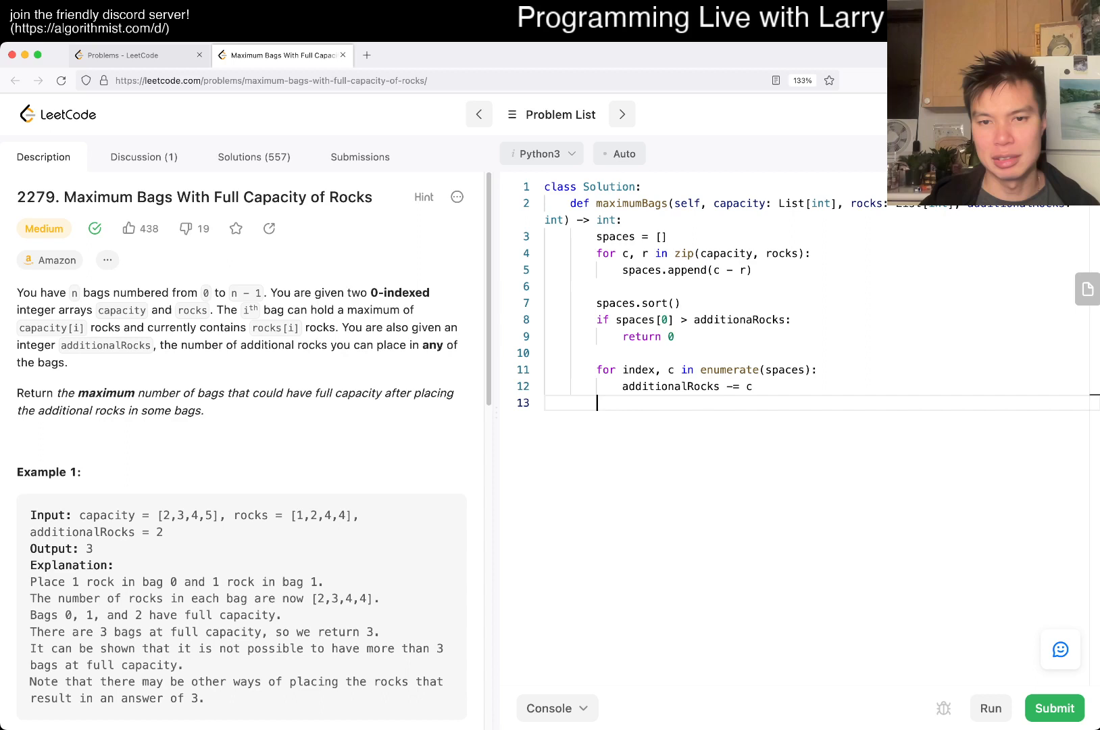
type("if")
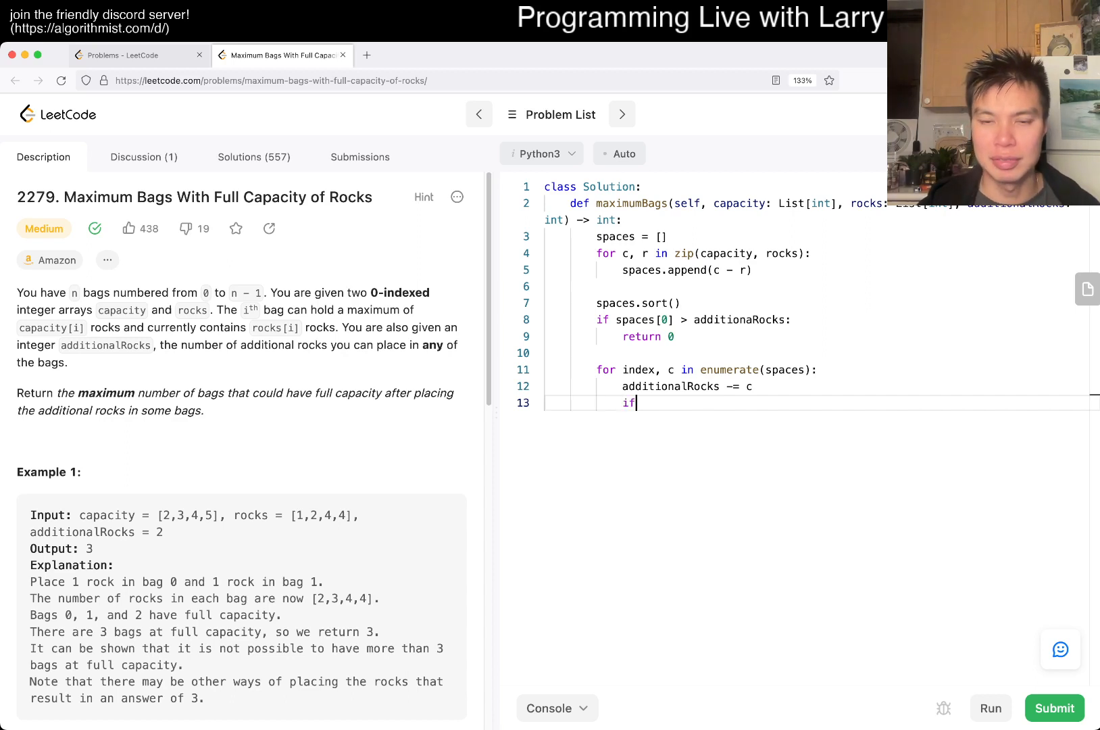
type("additionaR")
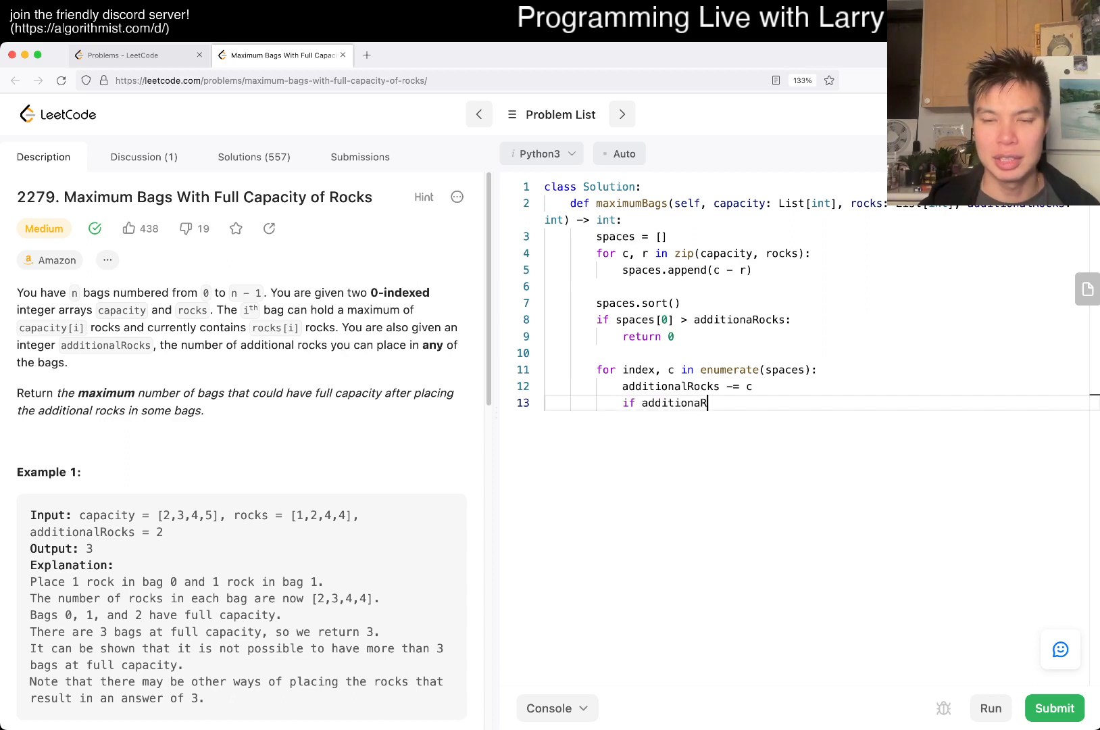
type("ocks < 0:")
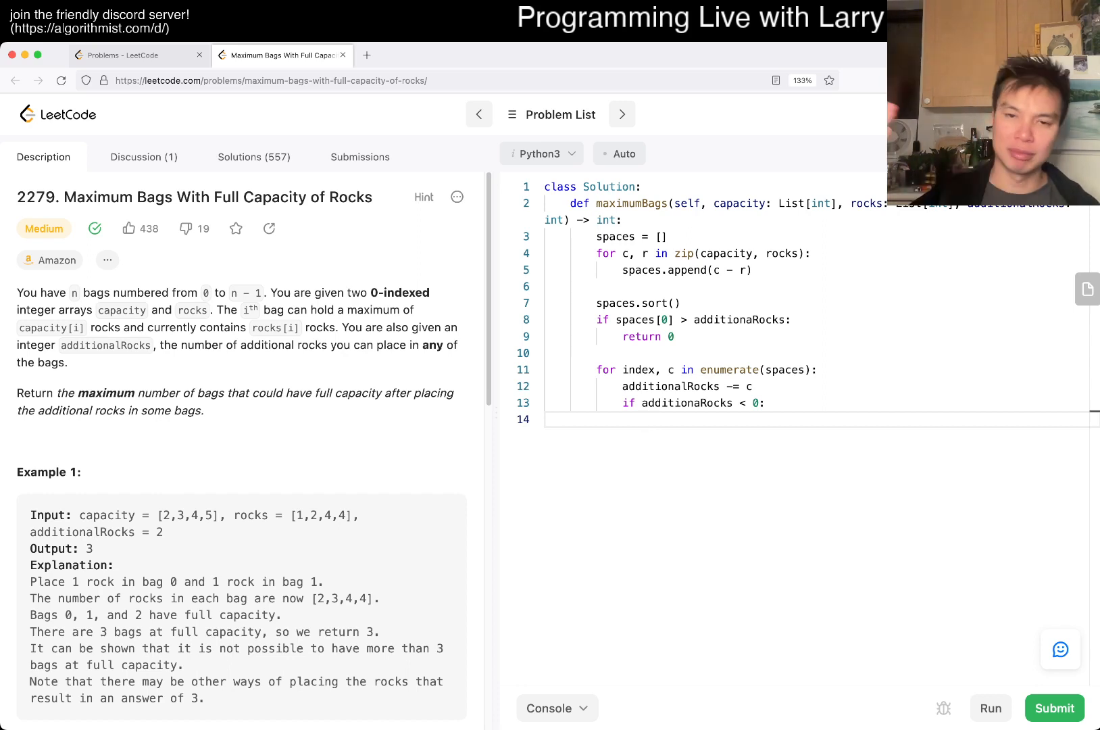
- Return index when rocks run out, otherwise return len(capacity) after the loop
type("re")
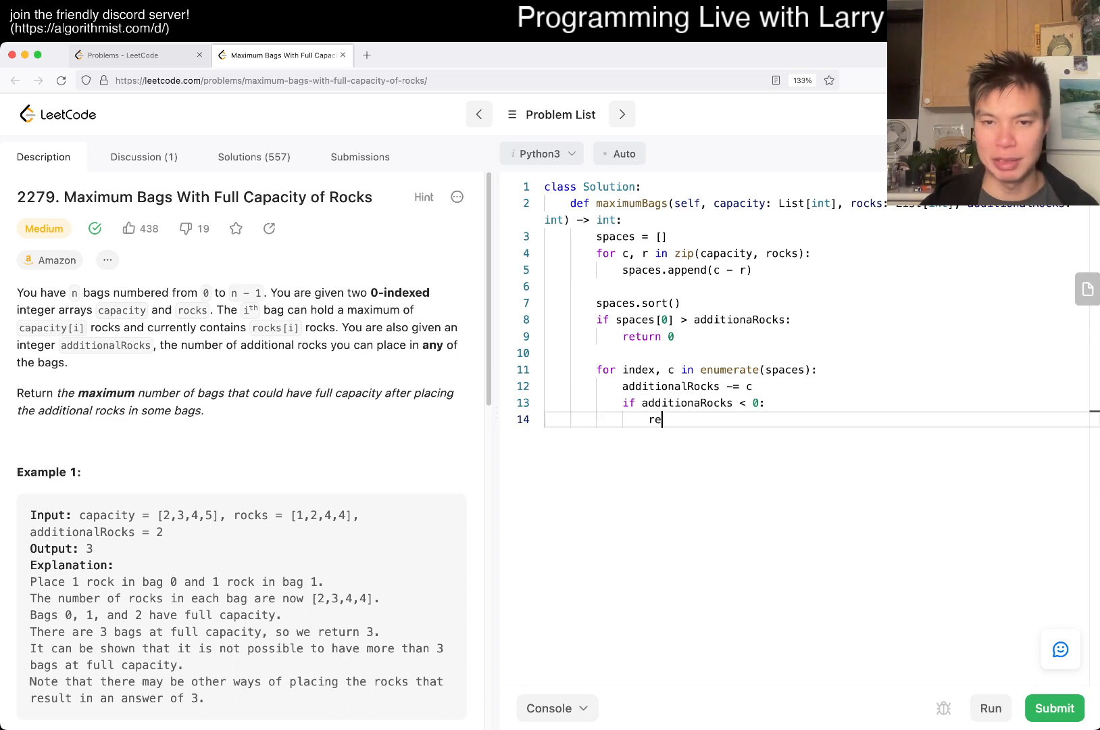
type("turn index")
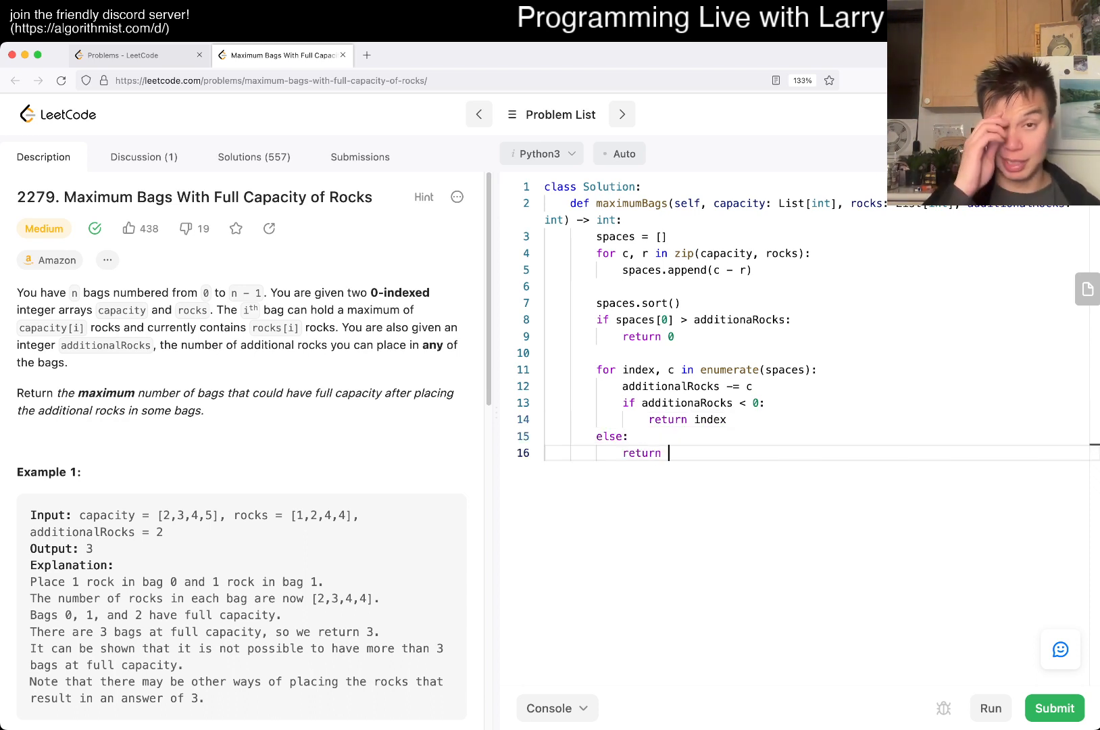
type("len(")
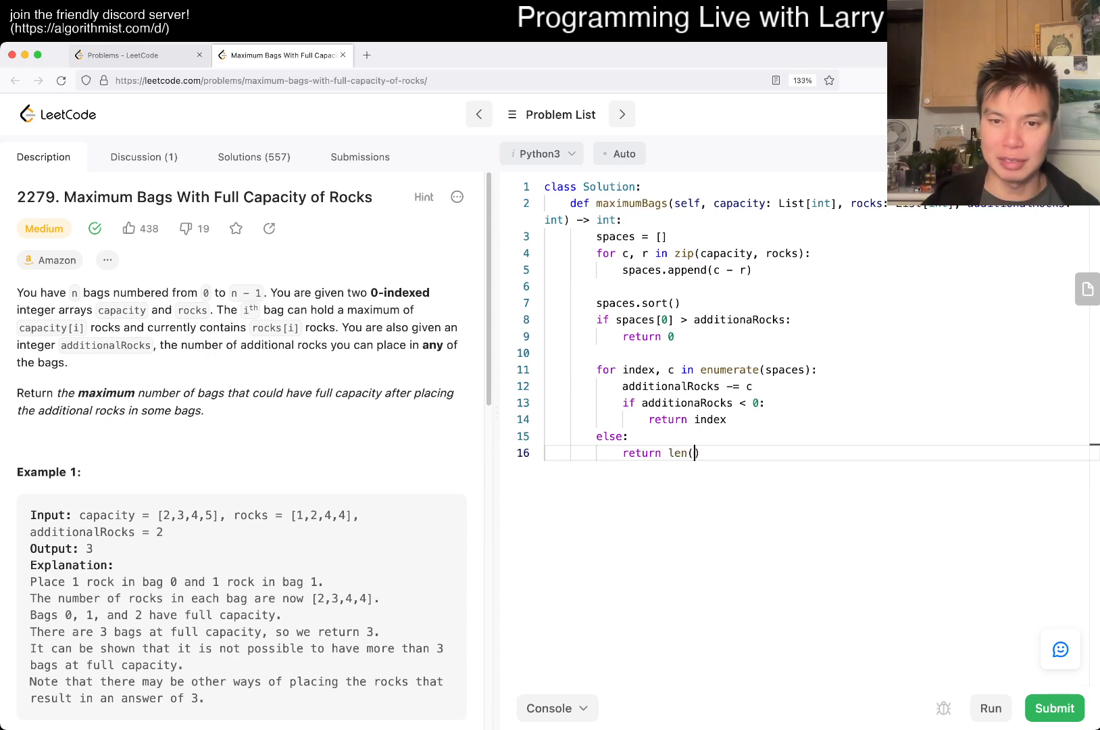
type("capacity")
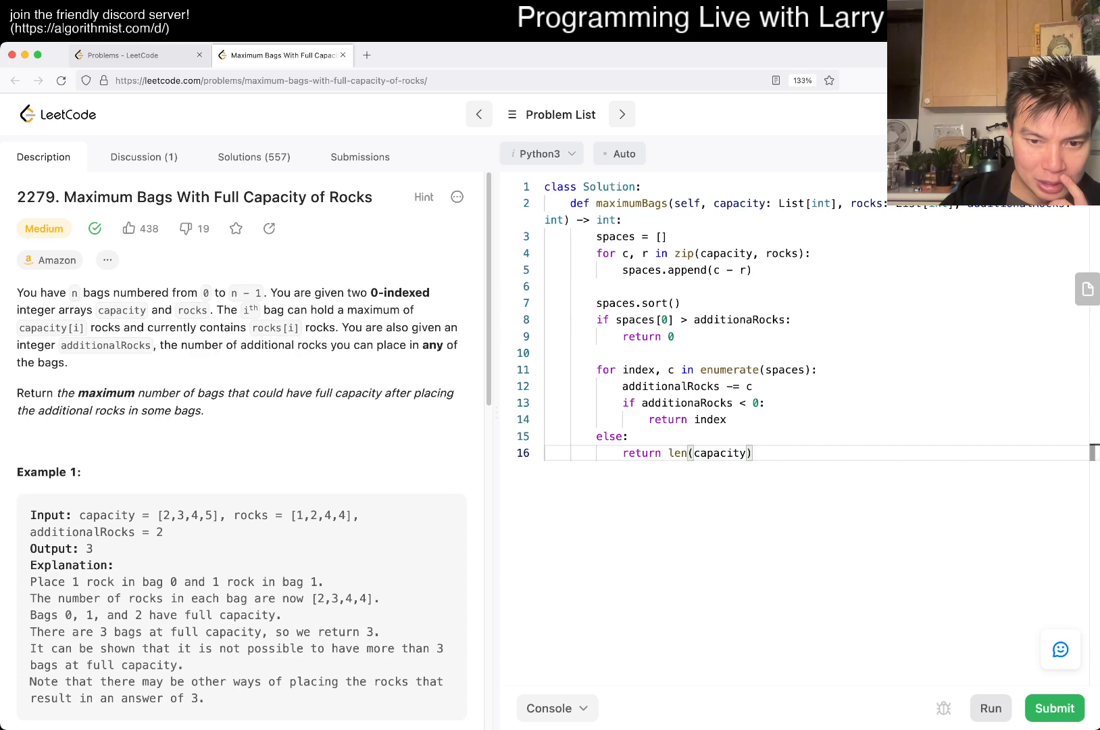
- Run the sample tests, fix the additionaRocks typo flagged by the NameError, rerun, and submit
left_click(990, 707)
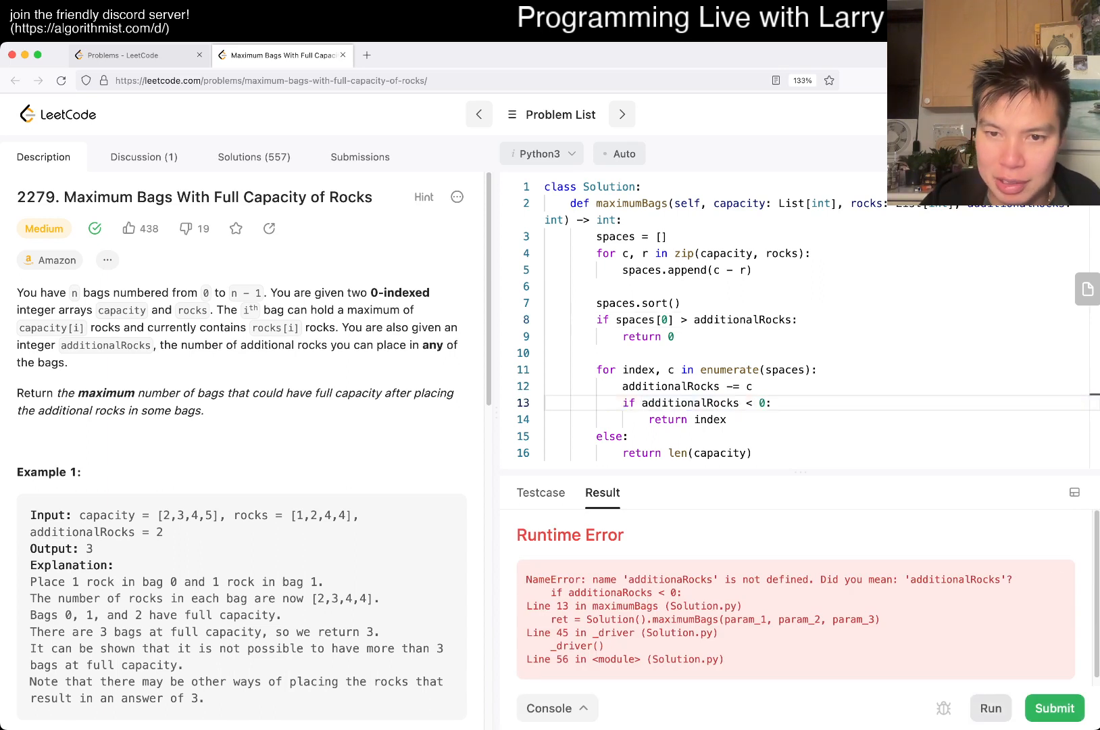
left_click(990, 707)
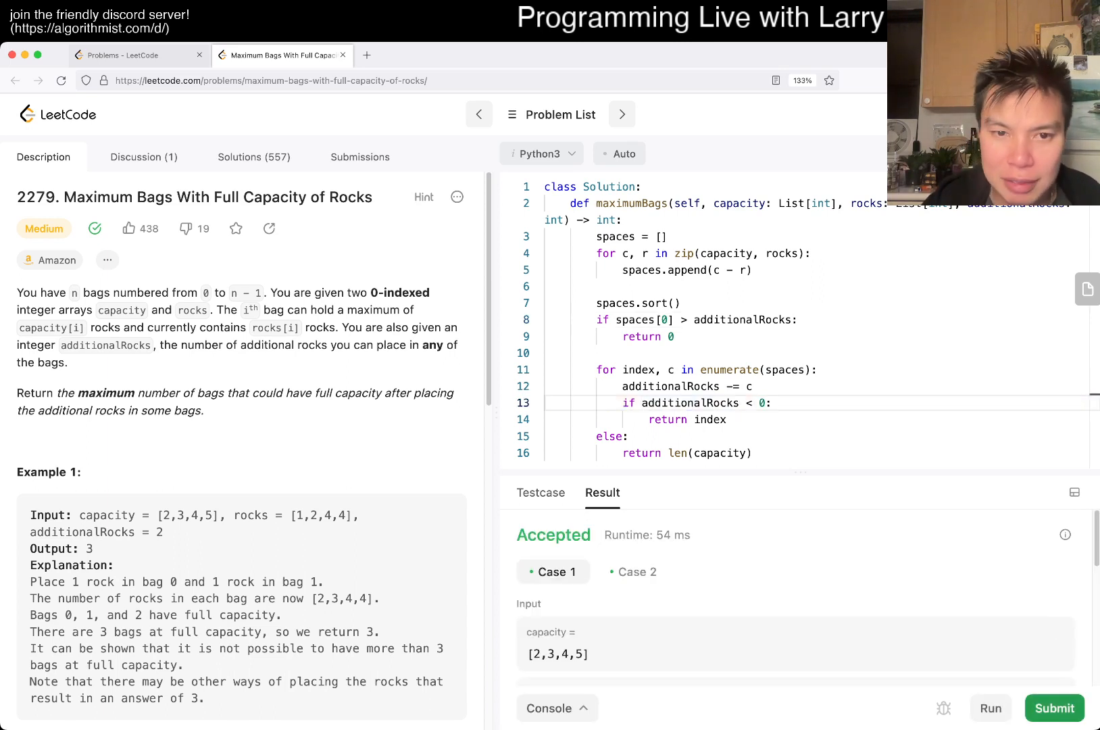
left_click(360, 156)
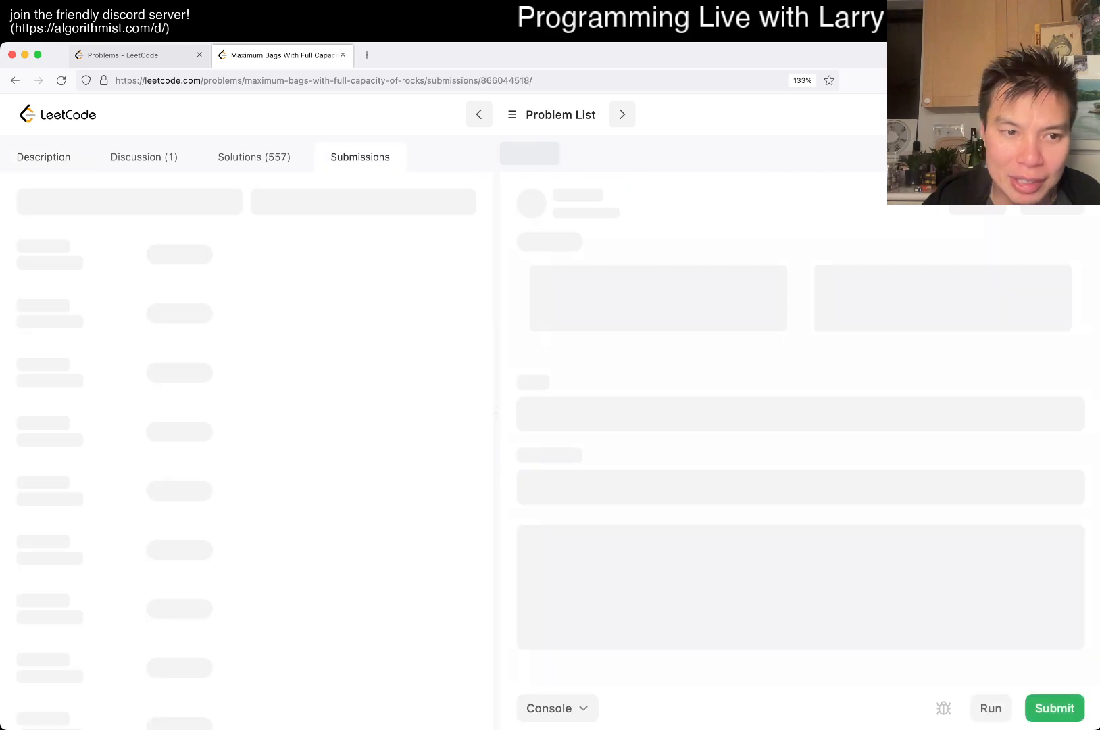
- View the Accepted result and dismiss the Daily Coding Challenge Completed popup
left_click(1054, 708)
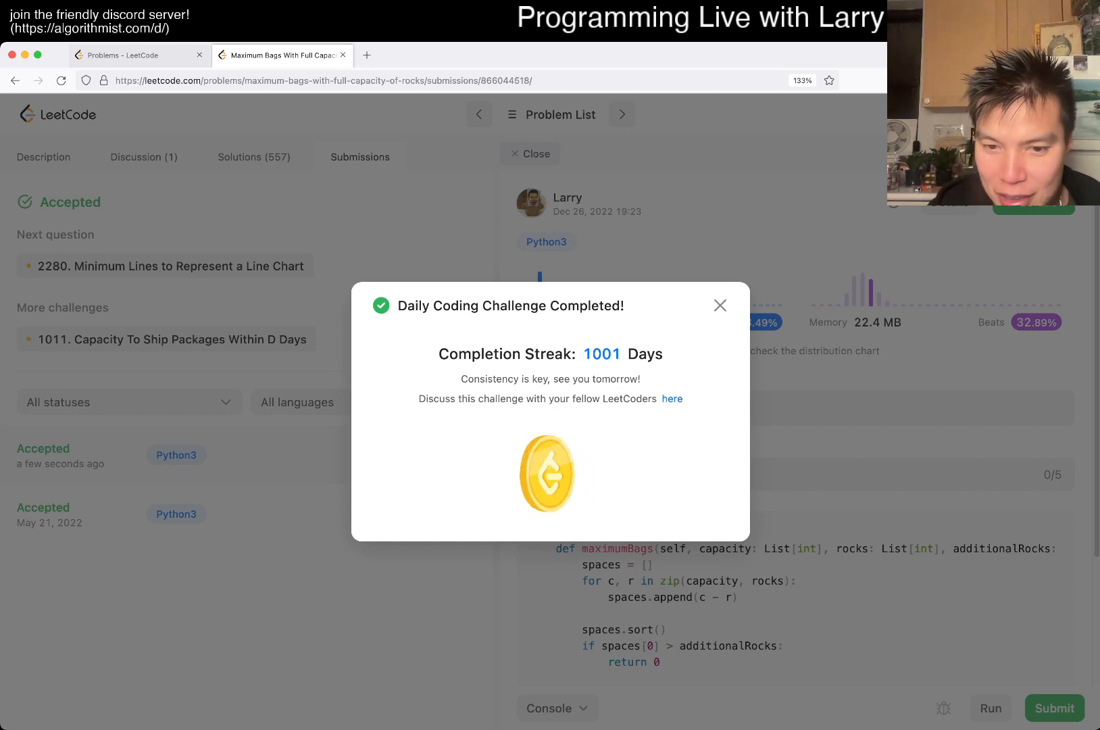
left_click(720, 305)
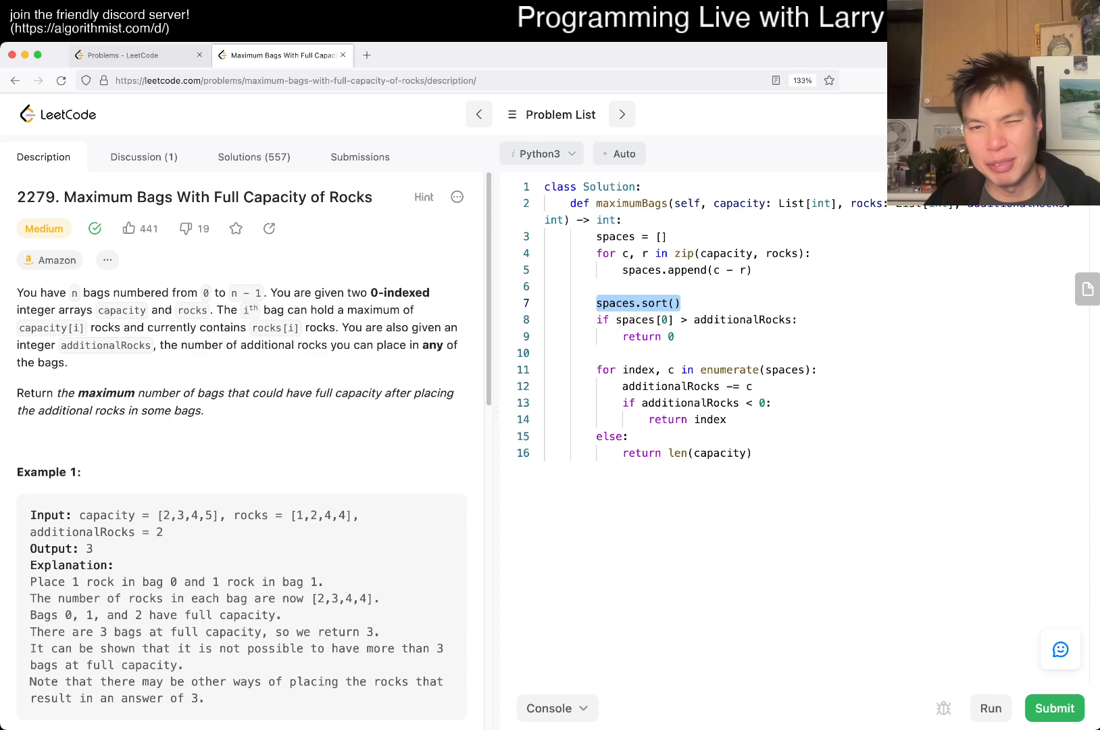
- Open the Submissions list and read the Accepted May 21, 2022 count-based greedy solution
left_click(631, 236)
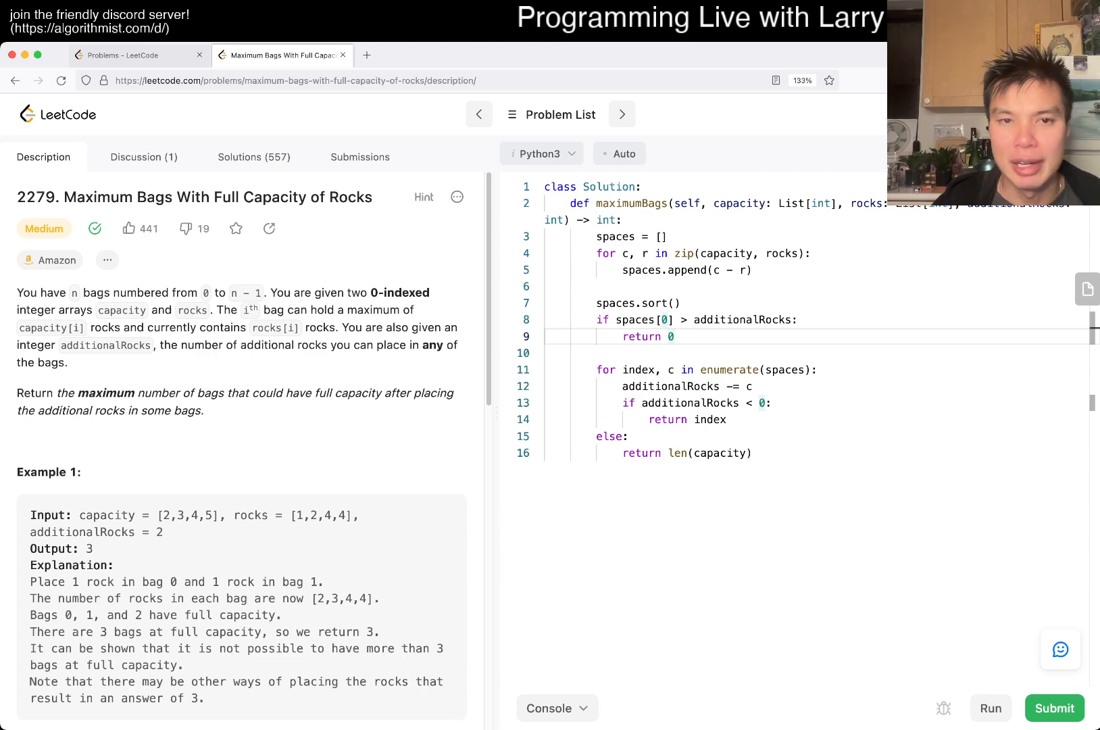
left_click(675, 337)
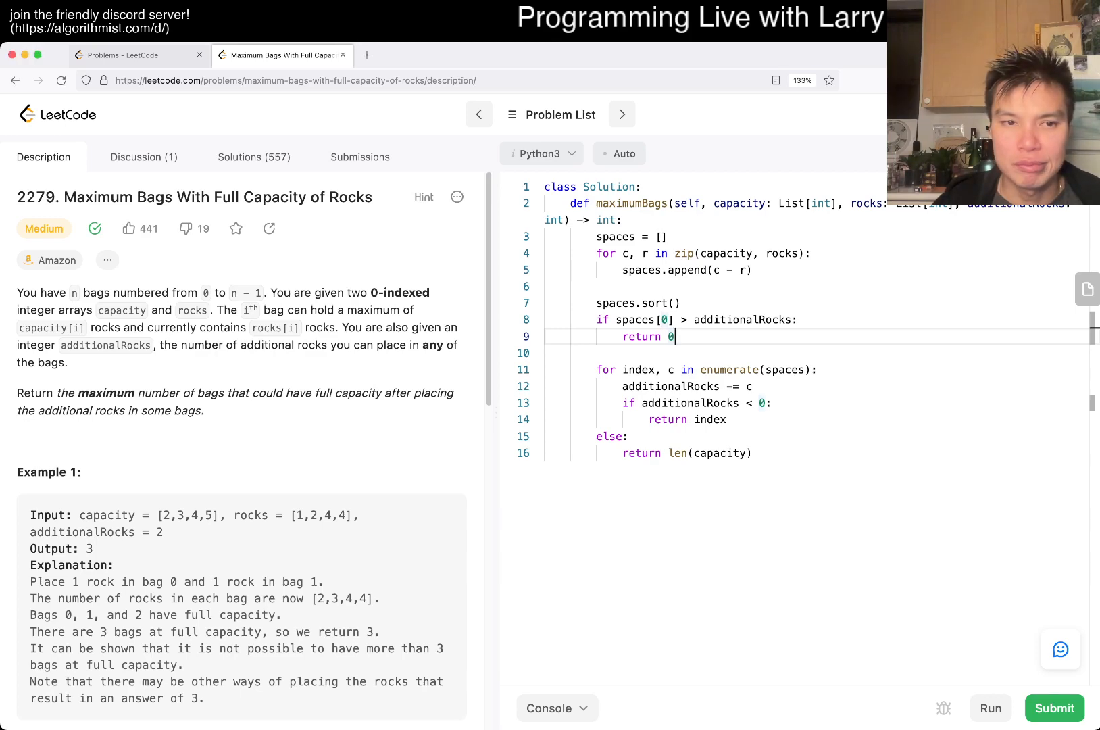
scroll("down", 3)
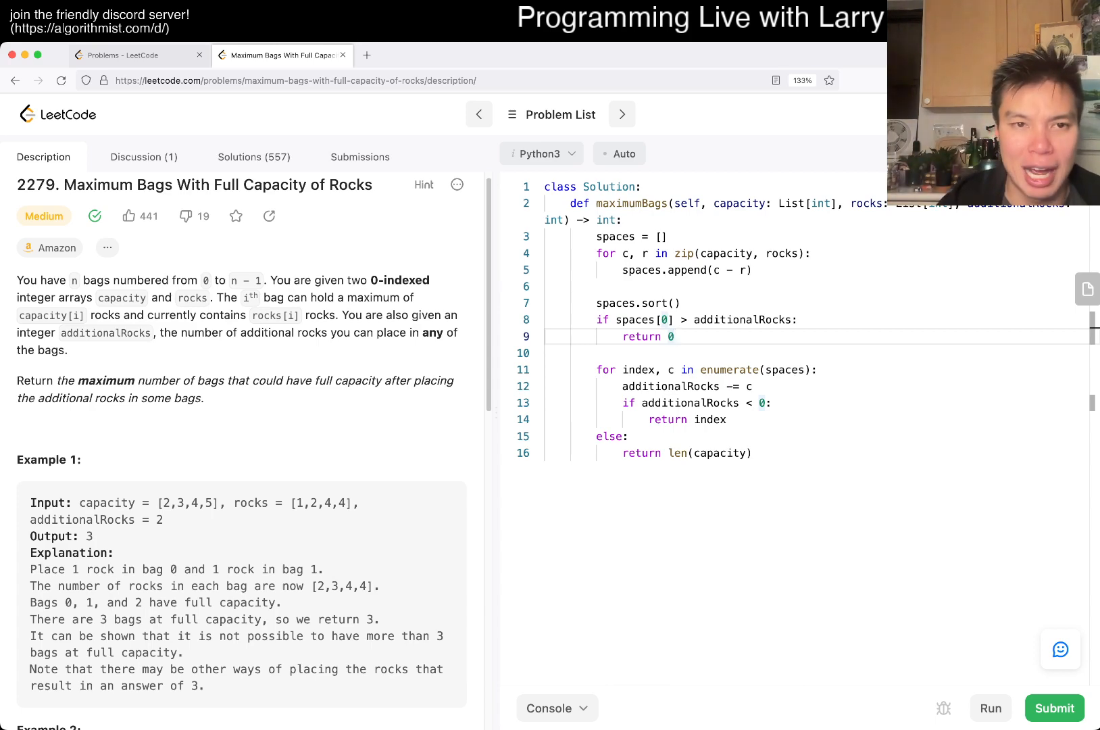
left_click(1053, 707)
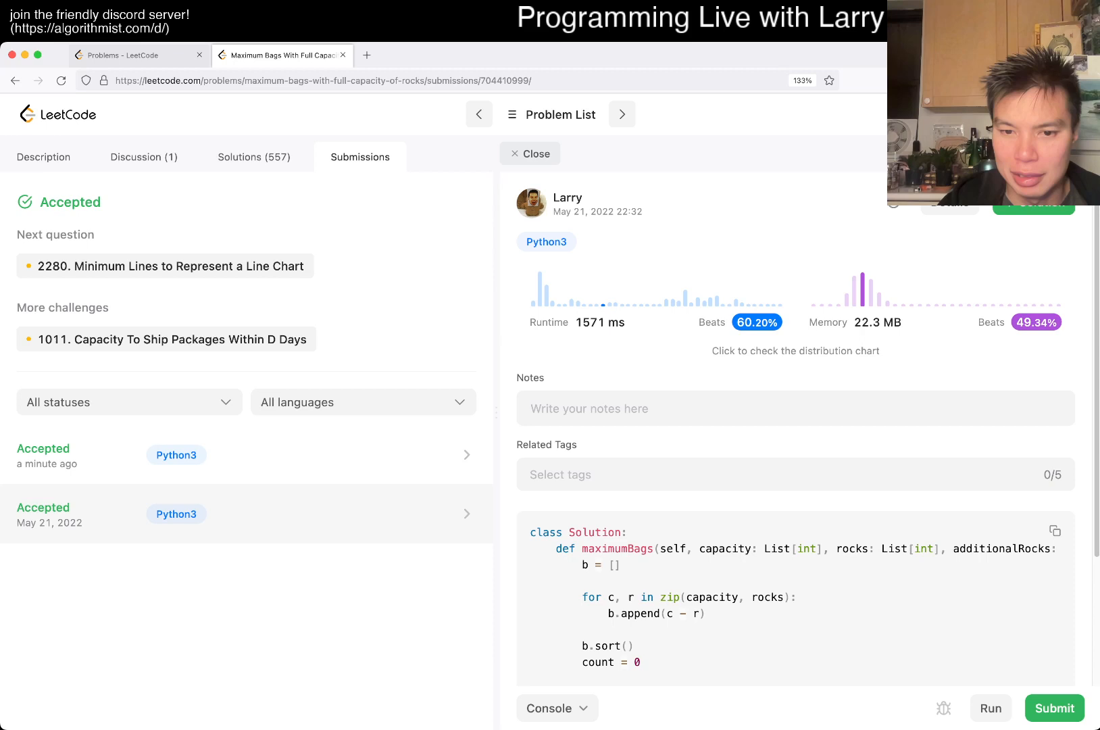
scroll("down", 3)
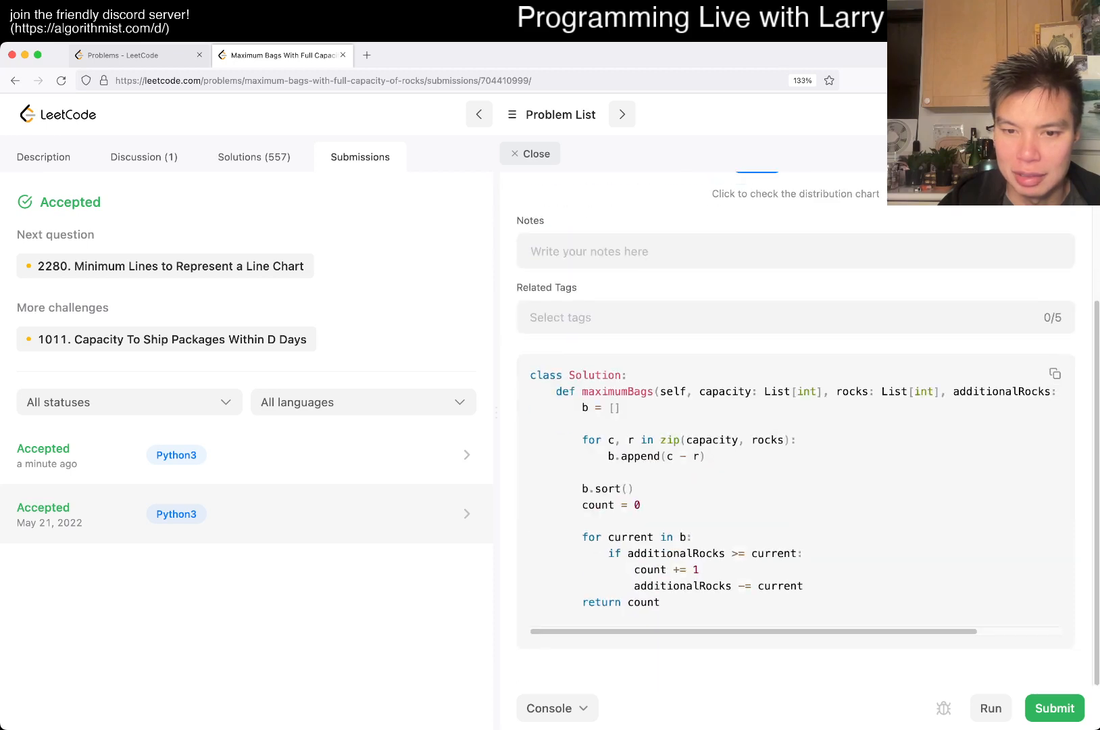